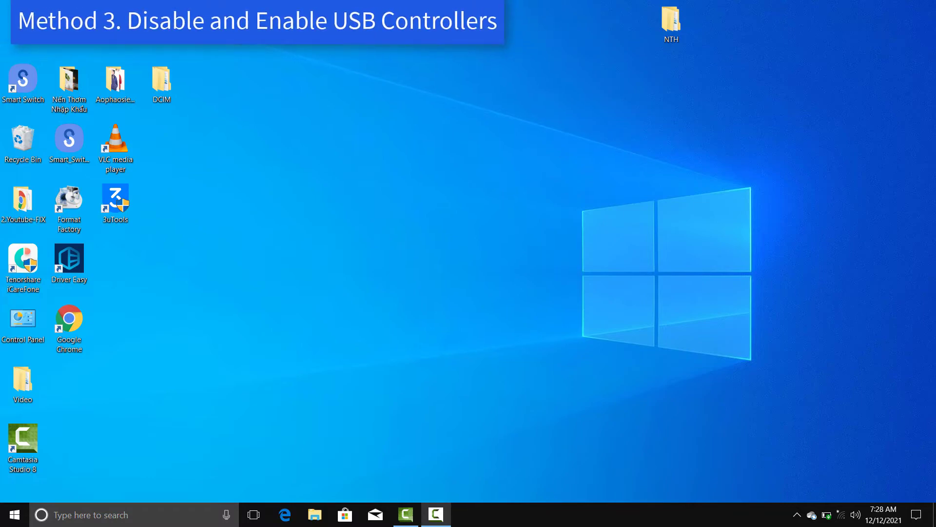
Launch Device Manager from the Run dialog with devmgmt.msc.
key("win+r")
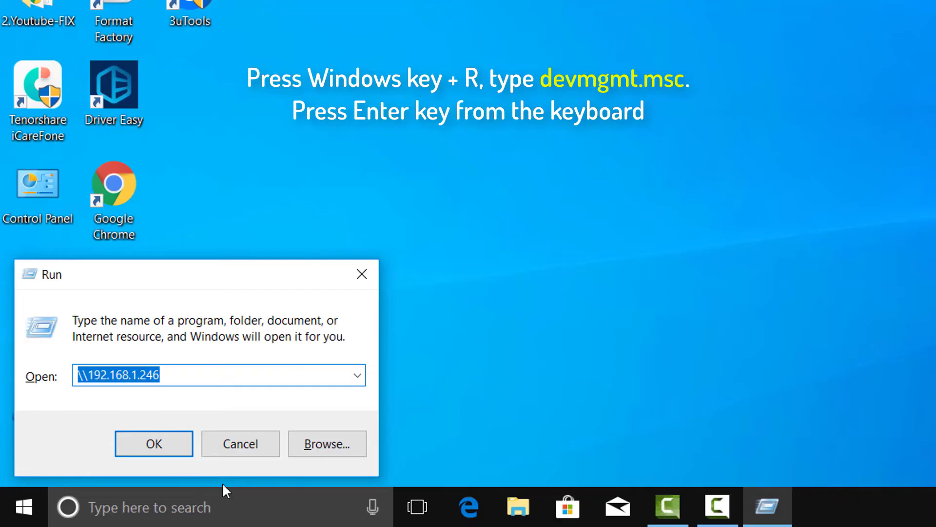
type("de")
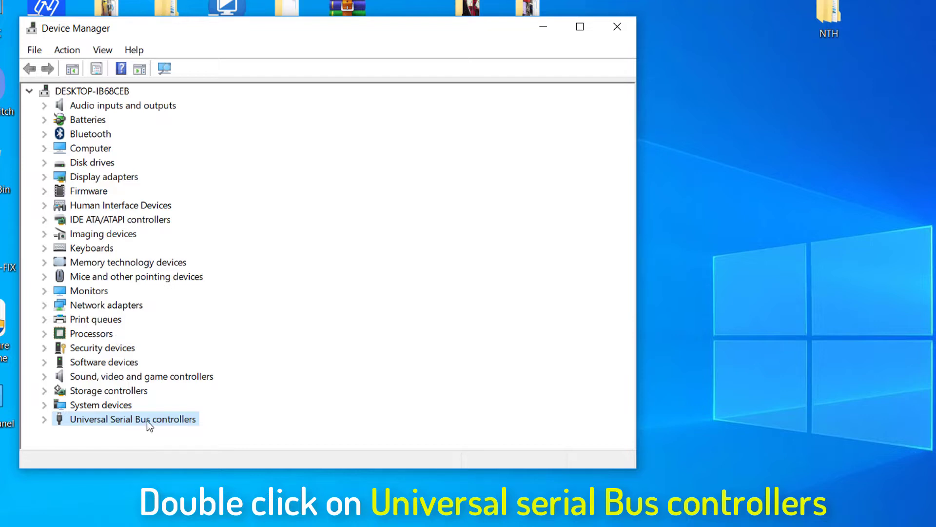
Disable USB Root Hub (USB 3.0) under Universal Serial Bus controllers and confirm.
double_click(129, 419)
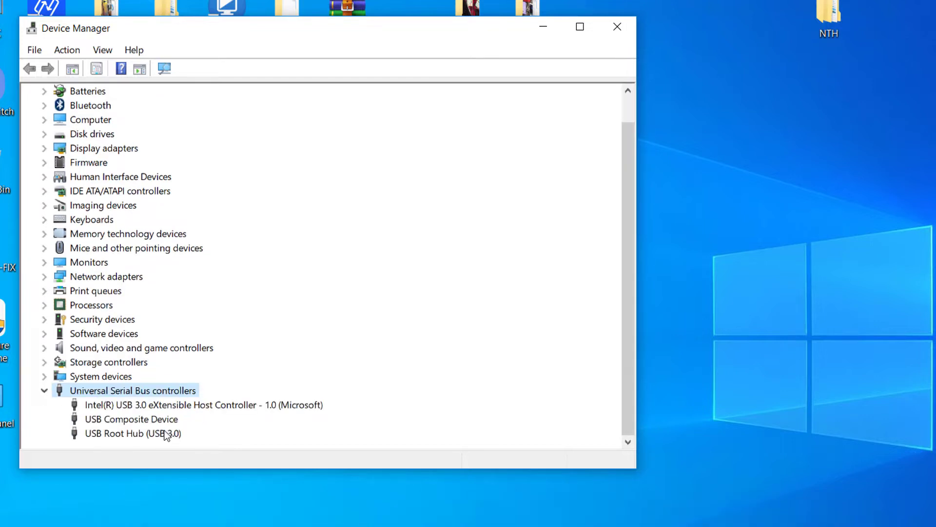
right_click(132, 433)
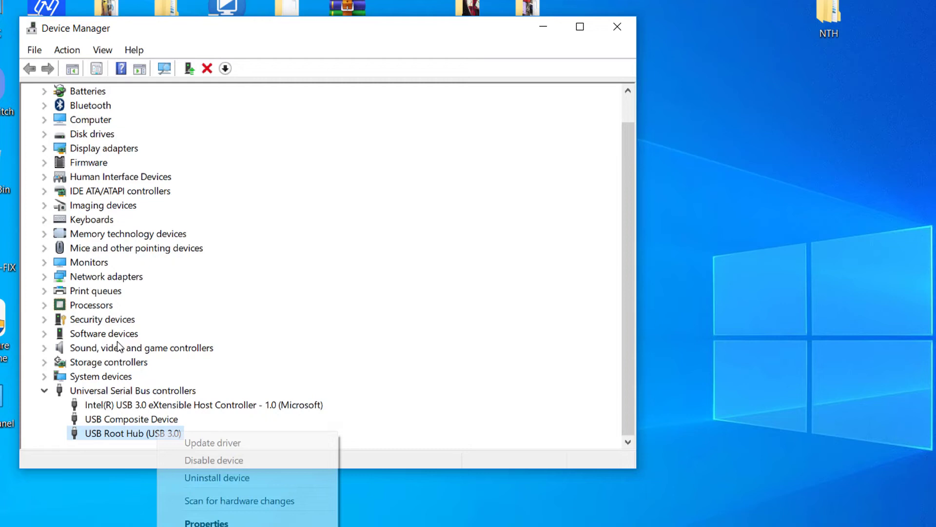
left_click(213, 459)
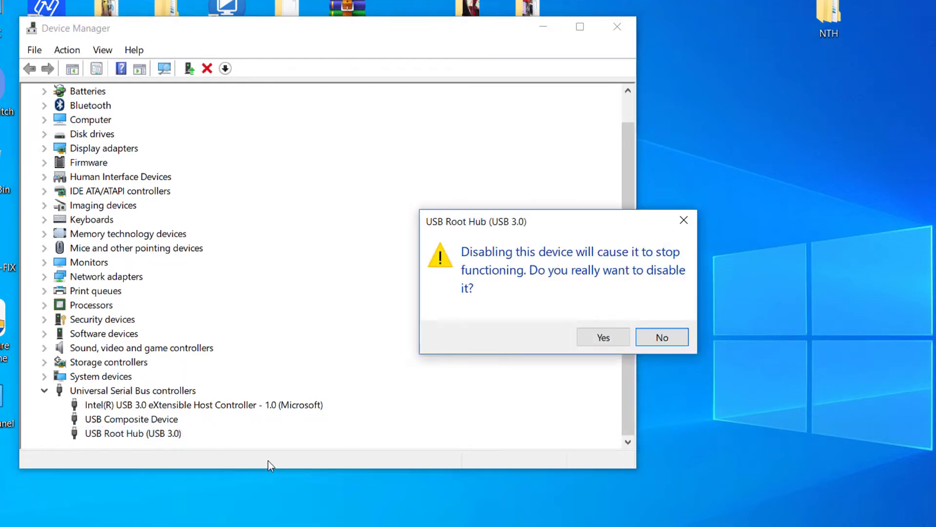
left_click(601, 338)
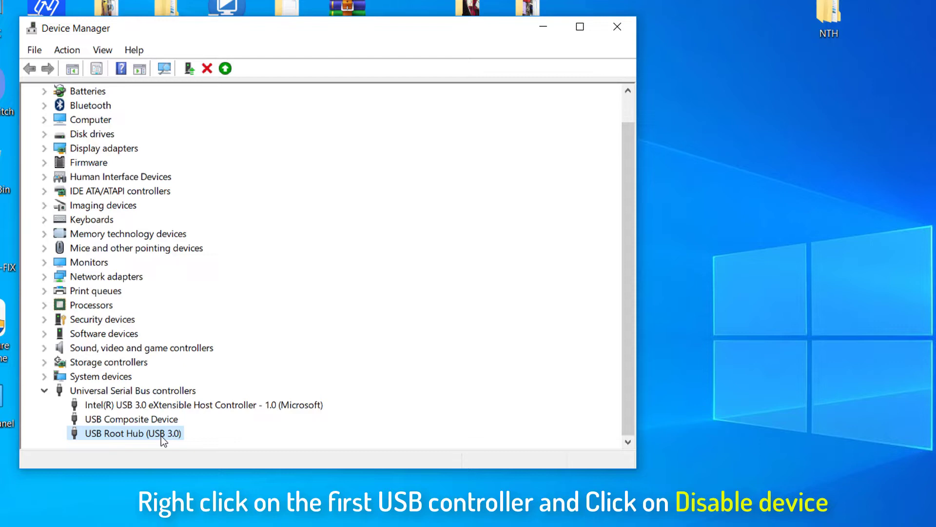
Re-enable the disabled USB Root Hub (USB 3.0).
right_click(129, 433)
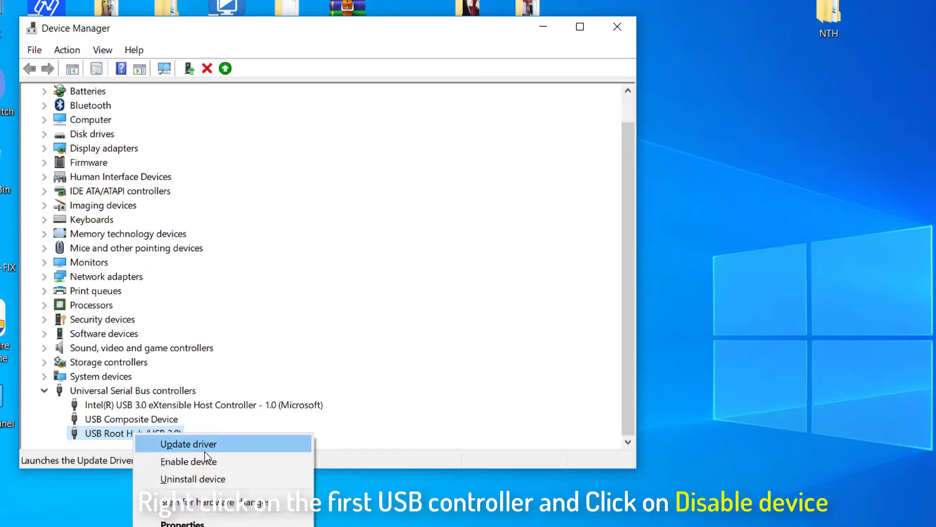
mouse_move(203, 462)
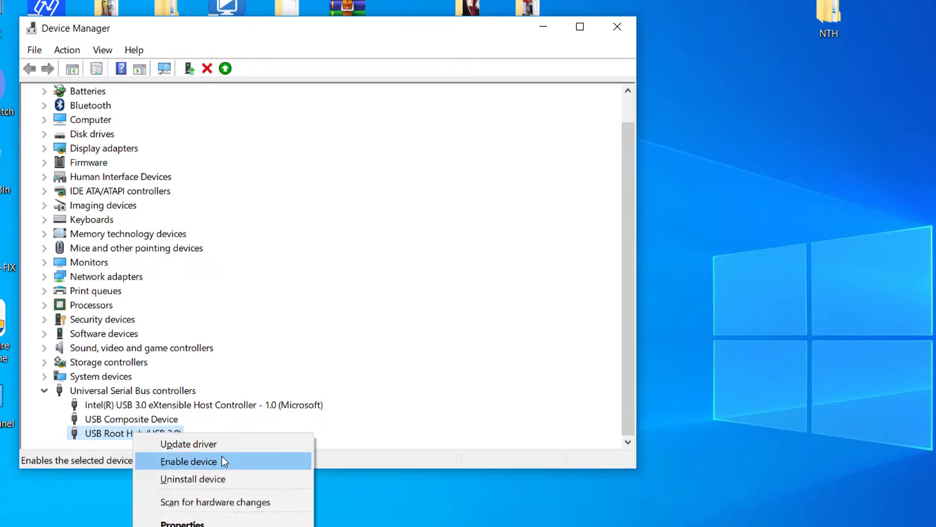
left_click(189, 461)
type("control.exe")
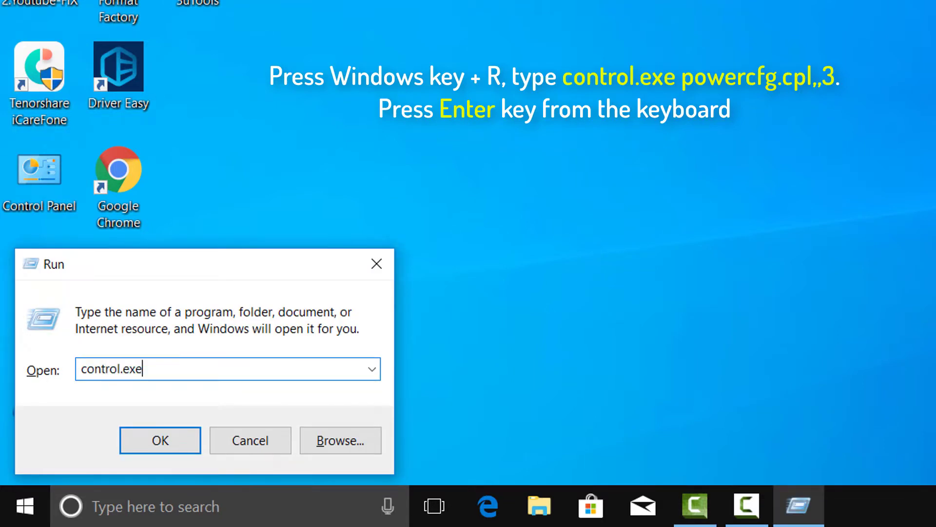
Run 'control.exe powercfg.cpl,,3' to reach Power Options advanced settings.
type("power")
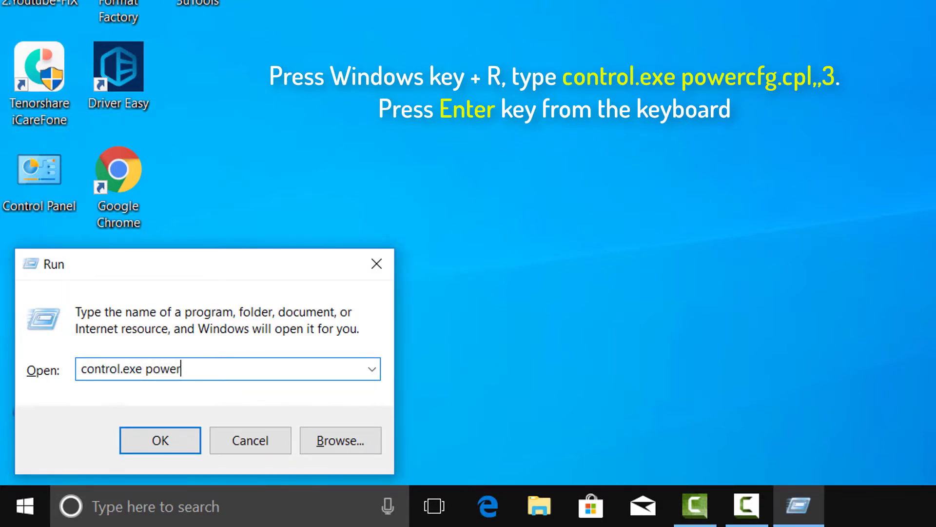
type("cfg.cpl")
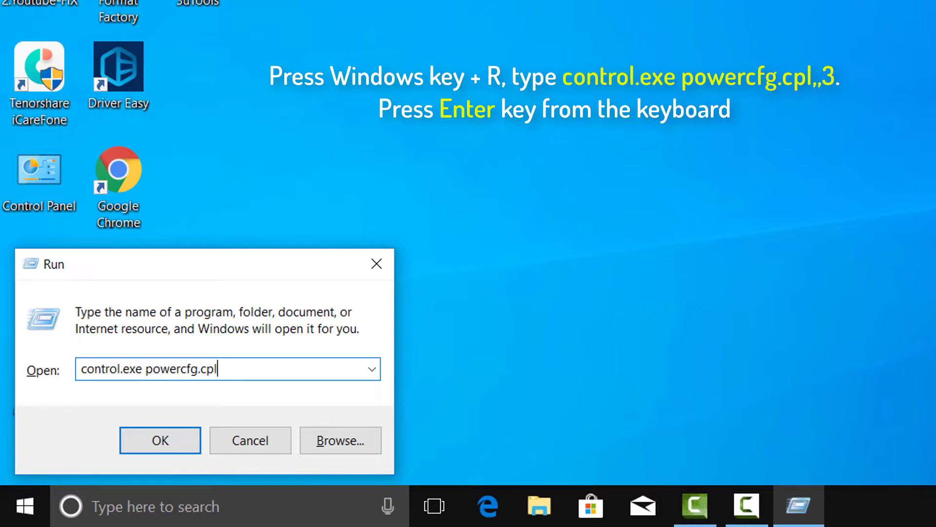
type(",,3")
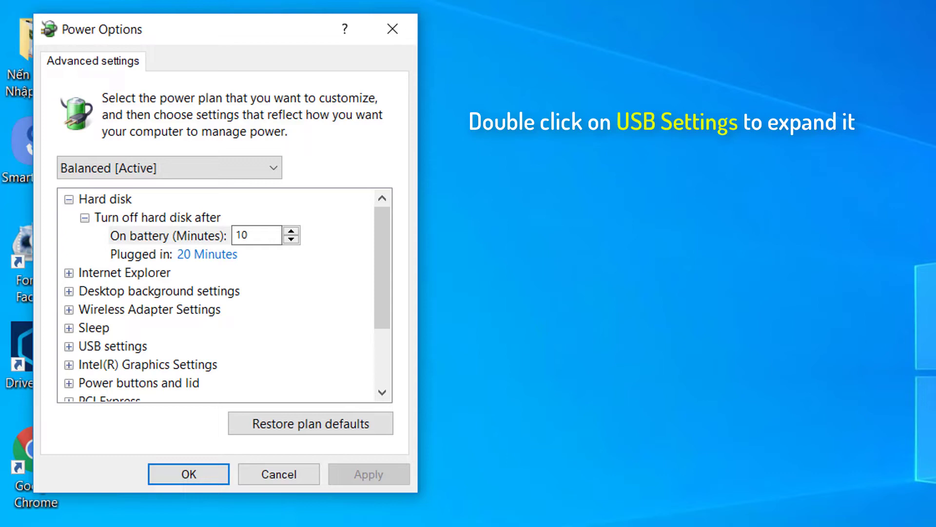
mouse_move(264, 365)
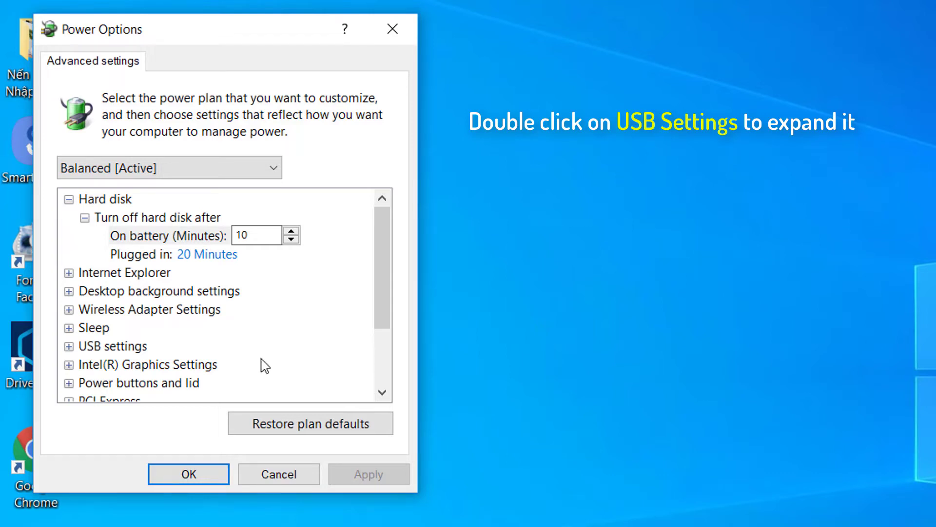
Set USB selective suspend to Disabled for both On battery and Plugged in.
double_click(111, 346)
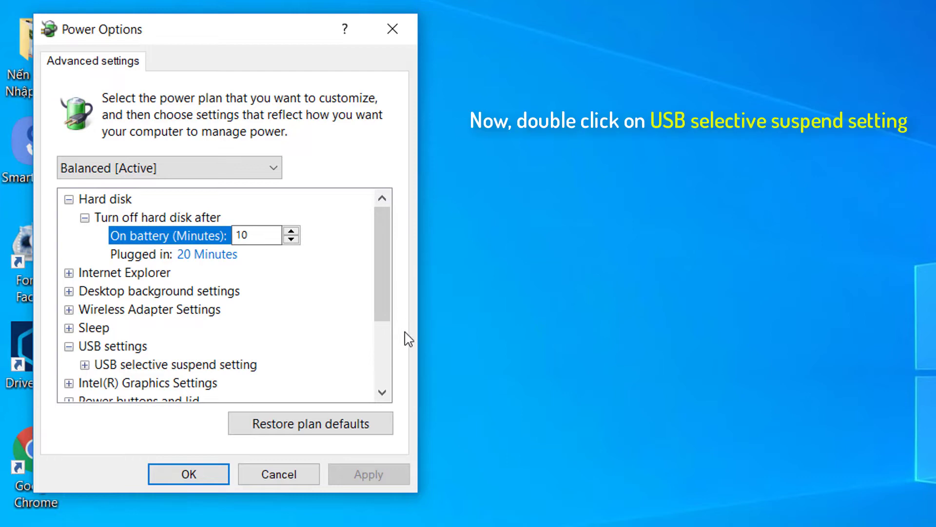
scroll("down", 3)
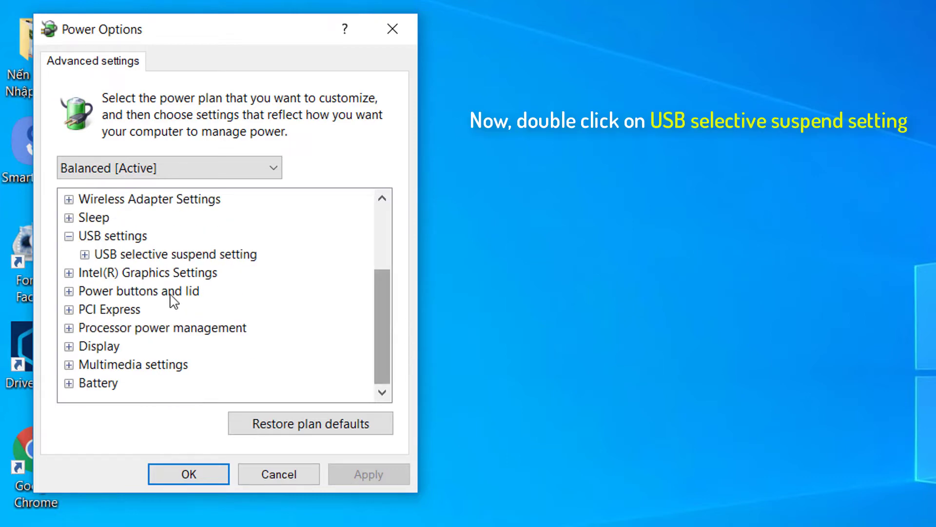
double_click(176, 253)
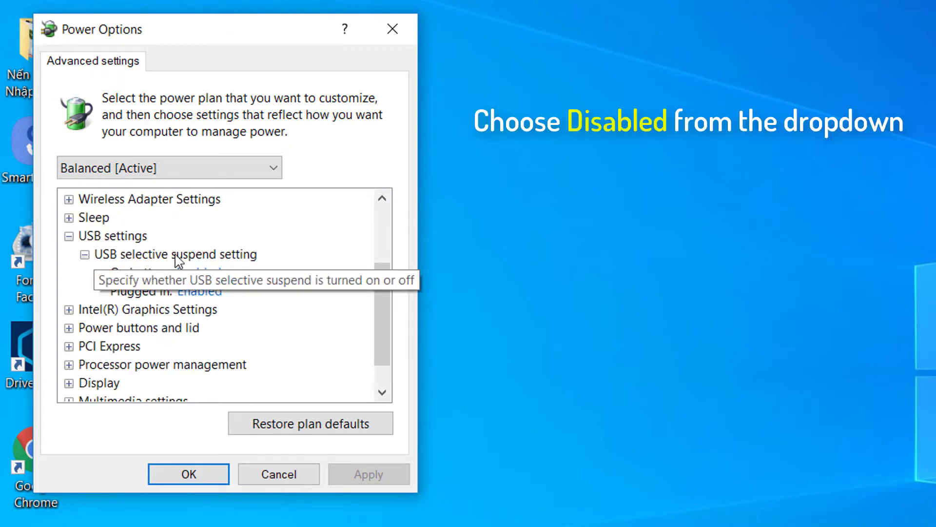
mouse_move(216, 285)
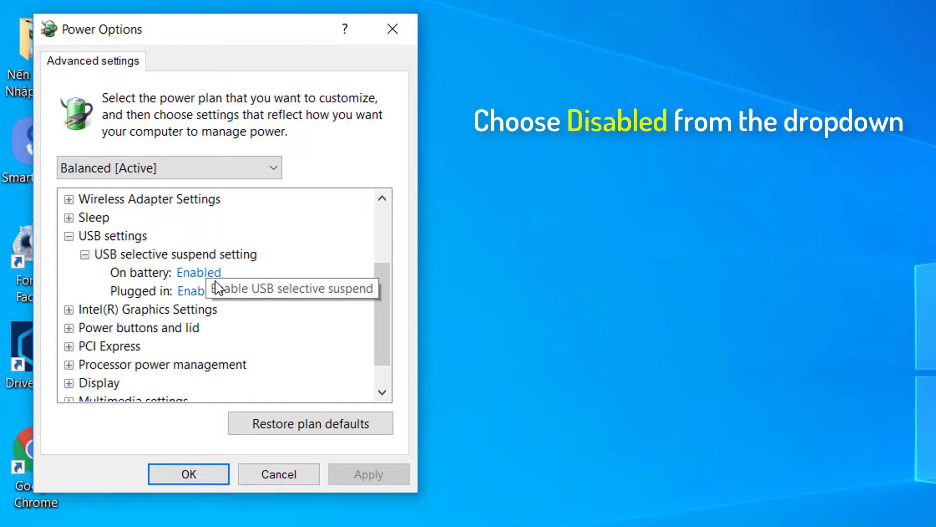
left_click(209, 272)
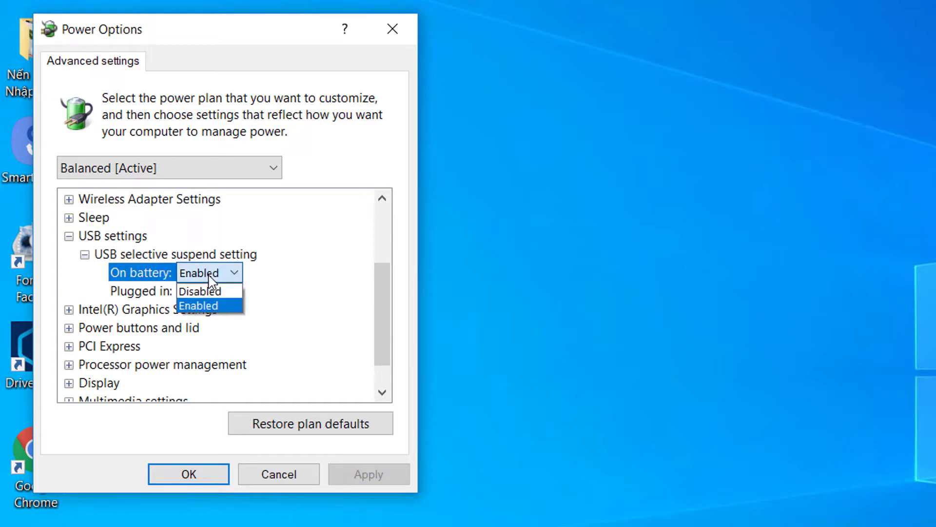
left_click(199, 290)
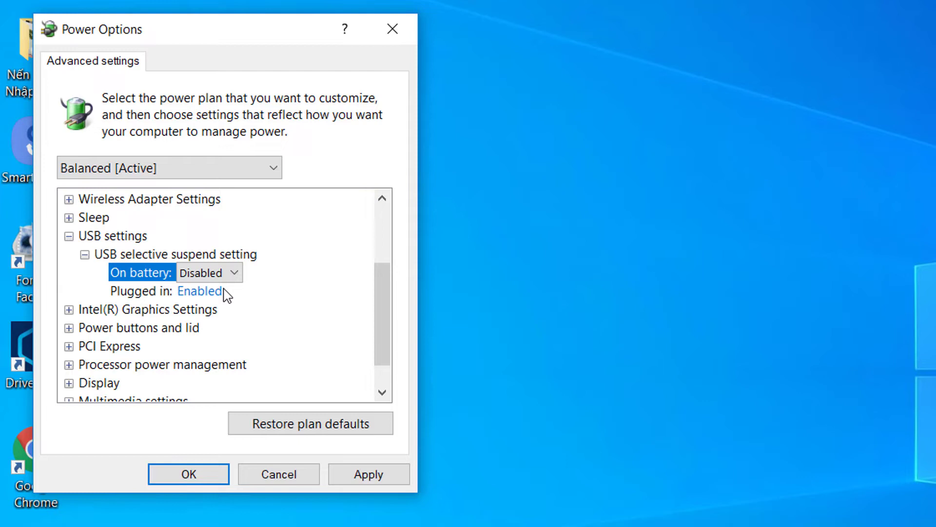
left_click(210, 291)
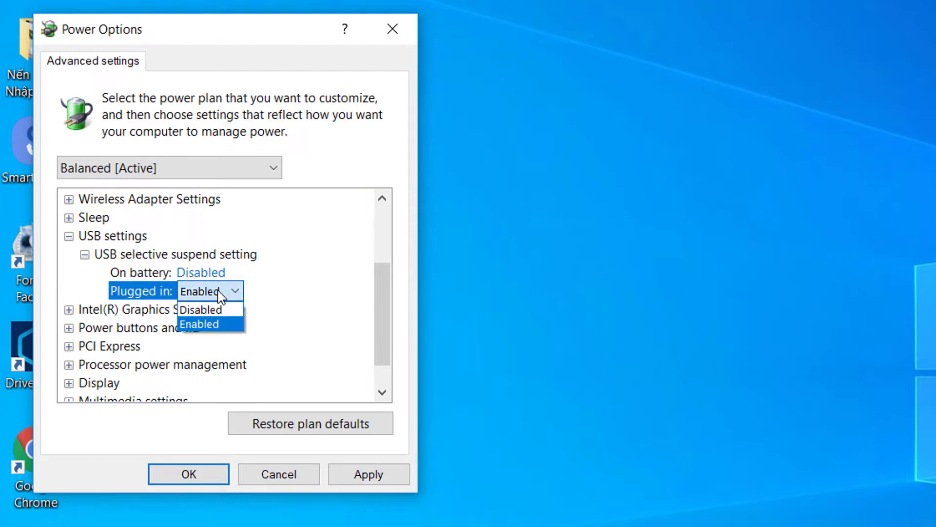
left_click(201, 310)
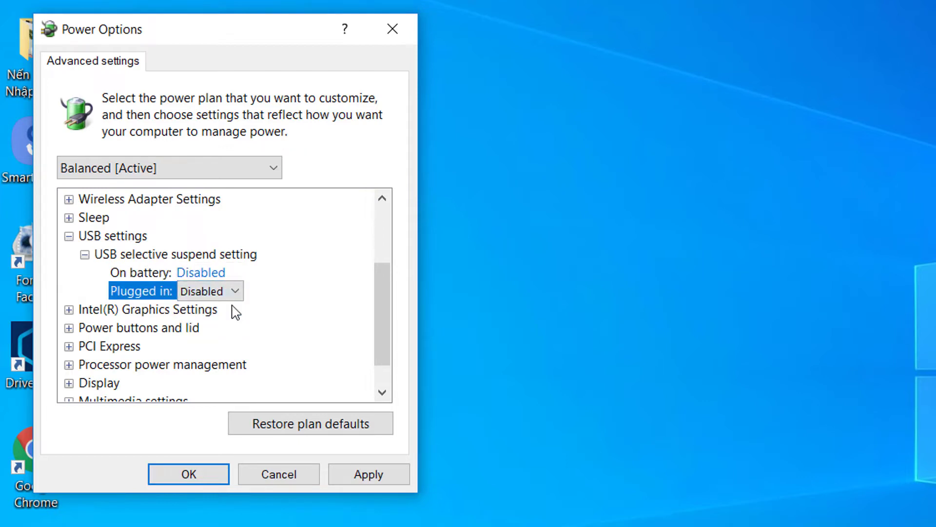
Apply the suspend settings and close Power Options with OK.
left_click(368, 473)
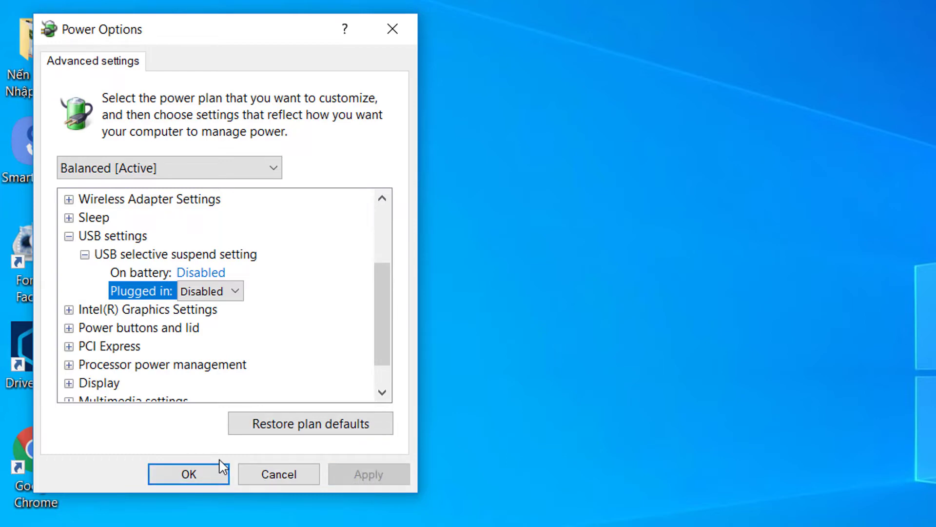
left_click(188, 474)
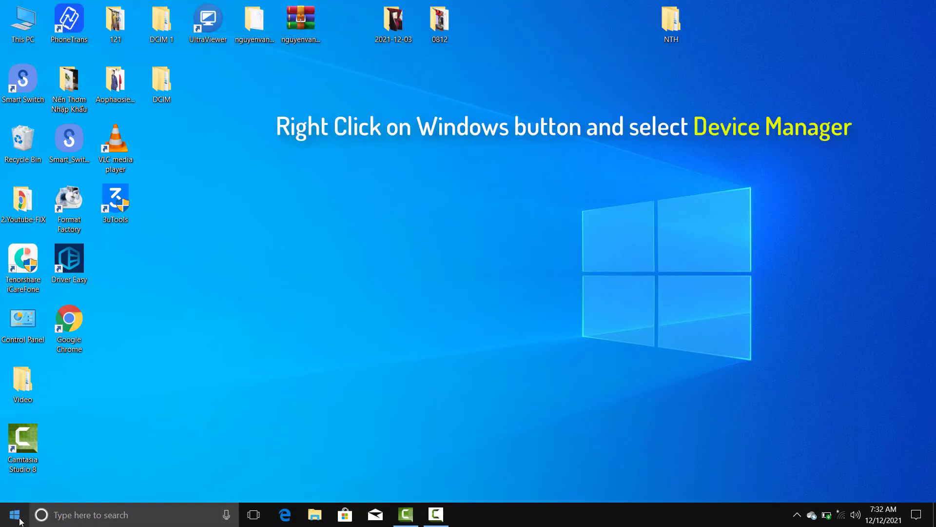
Uncheck 'Allow the computer to turn off this device' for USB Root Hub (USB 3.0) and confirm.
right_click(12, 514)
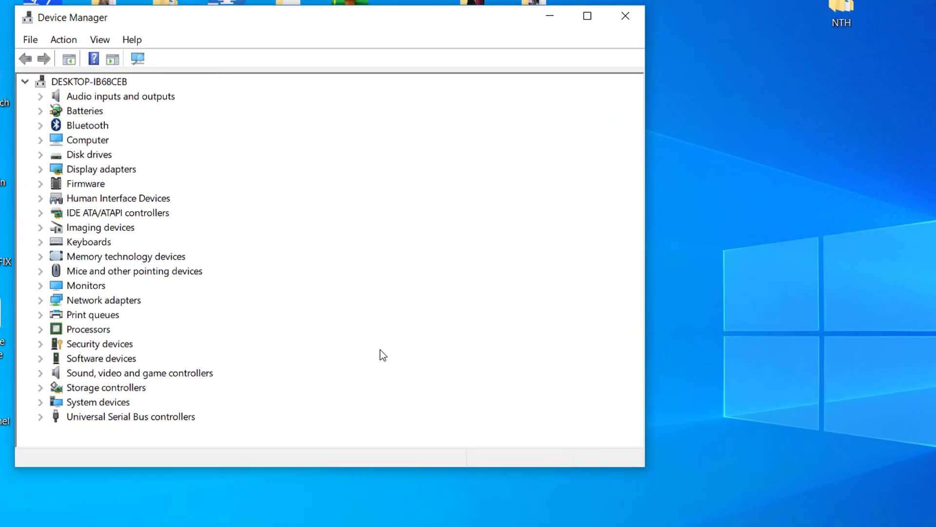
mouse_move(133, 421)
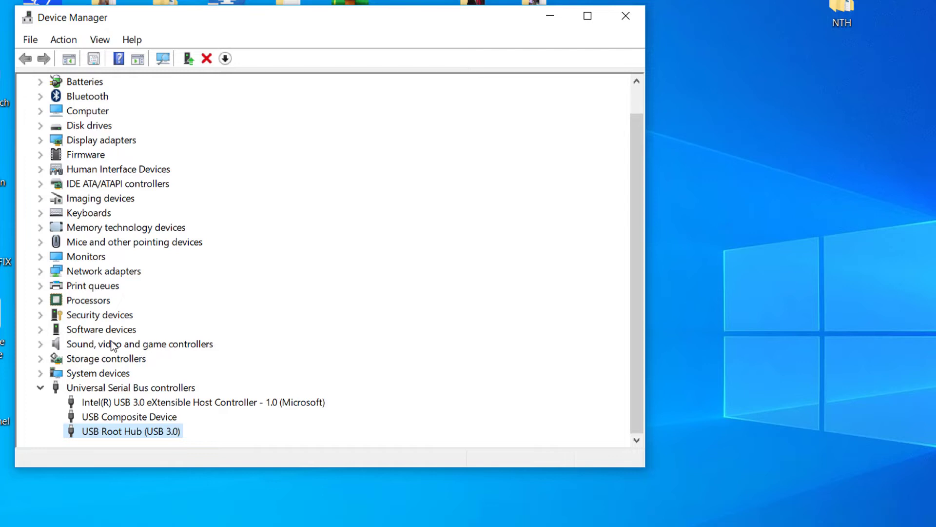
double_click(130, 430)
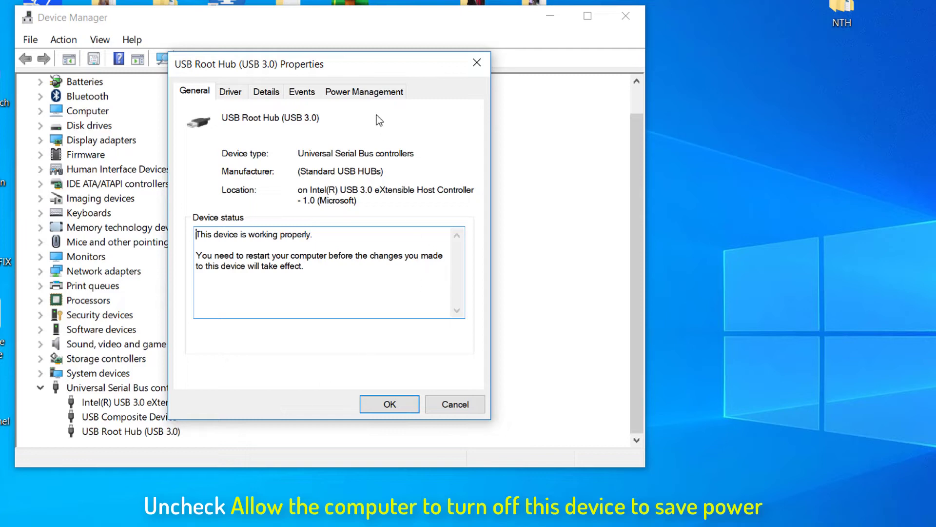
left_click(364, 90)
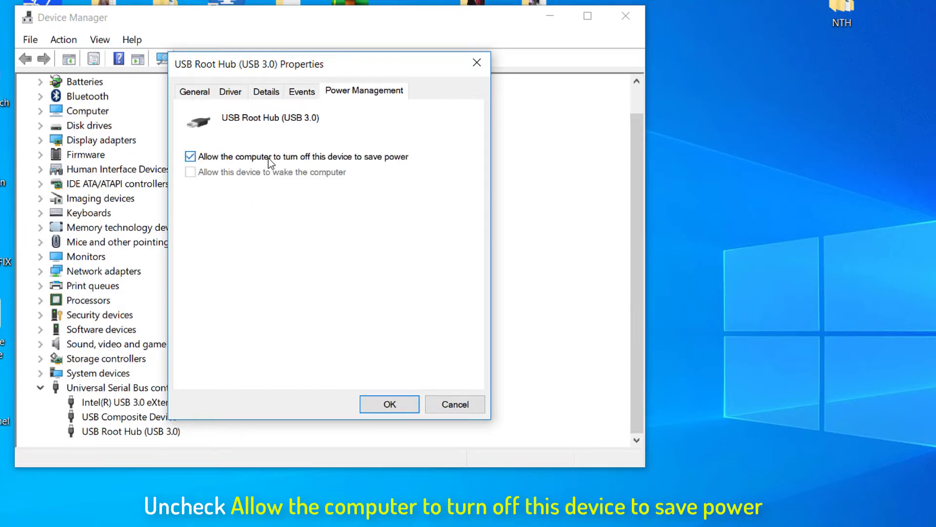
left_click(190, 156)
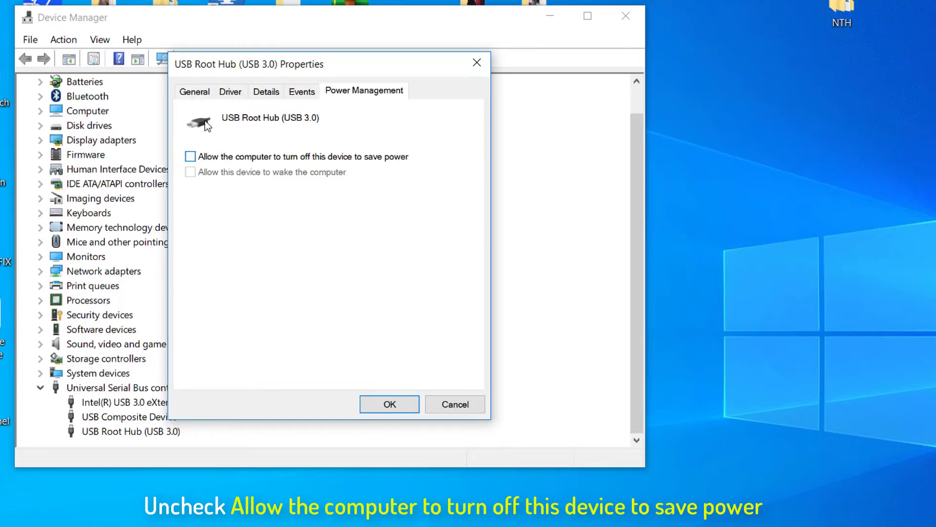
left_click(389, 404)
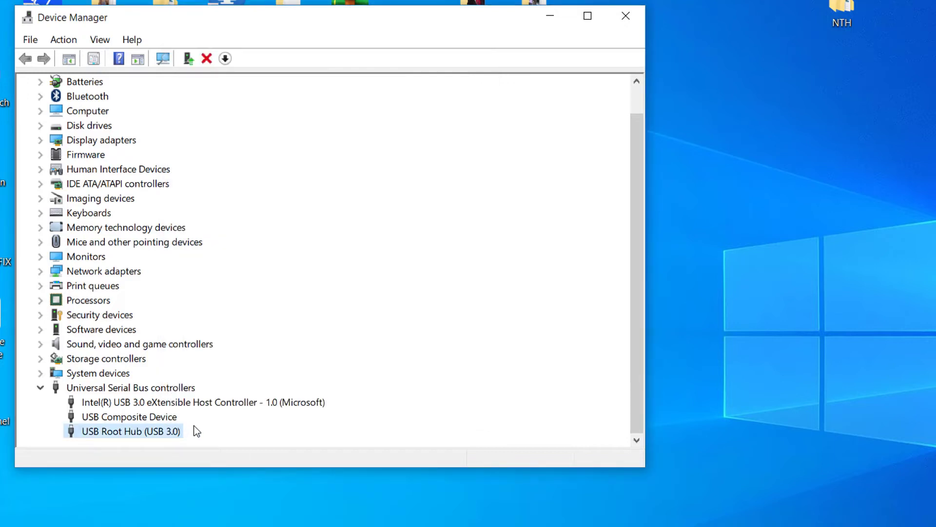
mouse_move(200, 439)
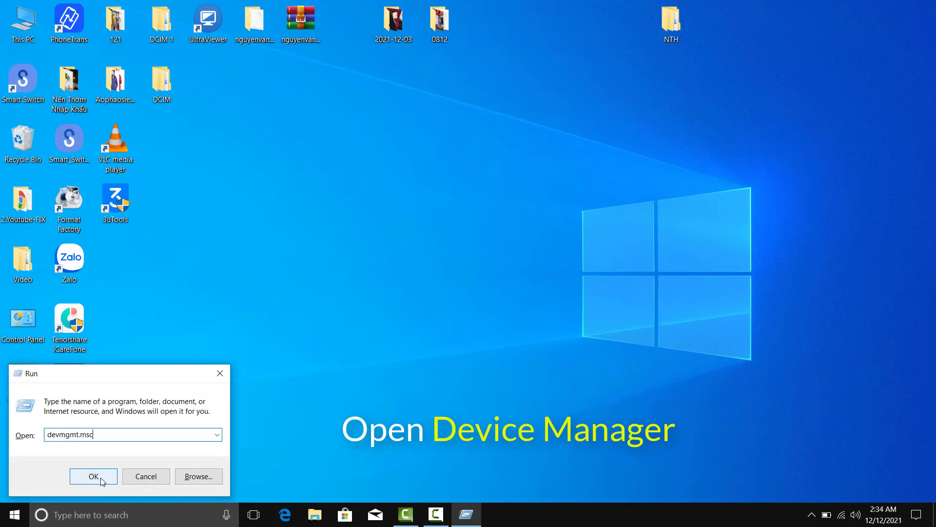
Relaunch Device Manager via devmgmt.msc showing Universal Serial Bus controllers.
left_click(92, 476)
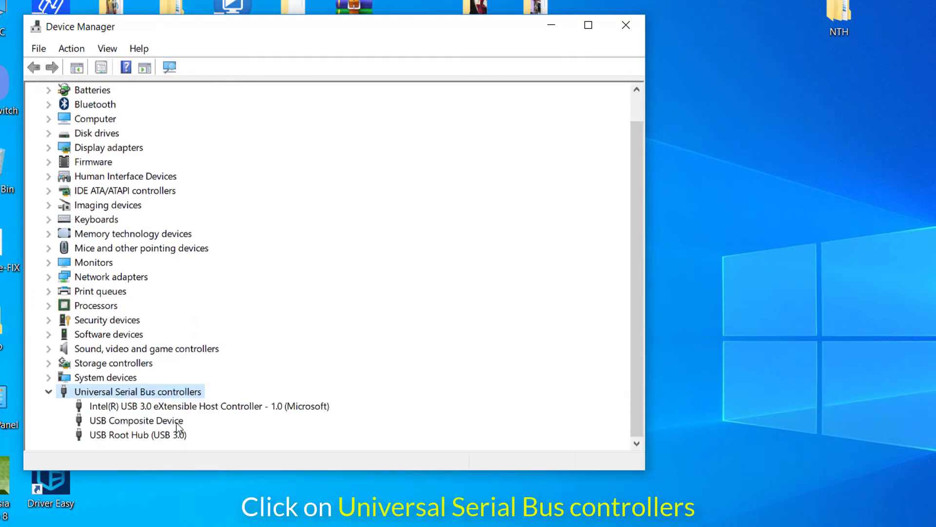
Uninstall USB Root Hub (USB 3.0) and restart the computer when prompted.
left_click(136, 434)
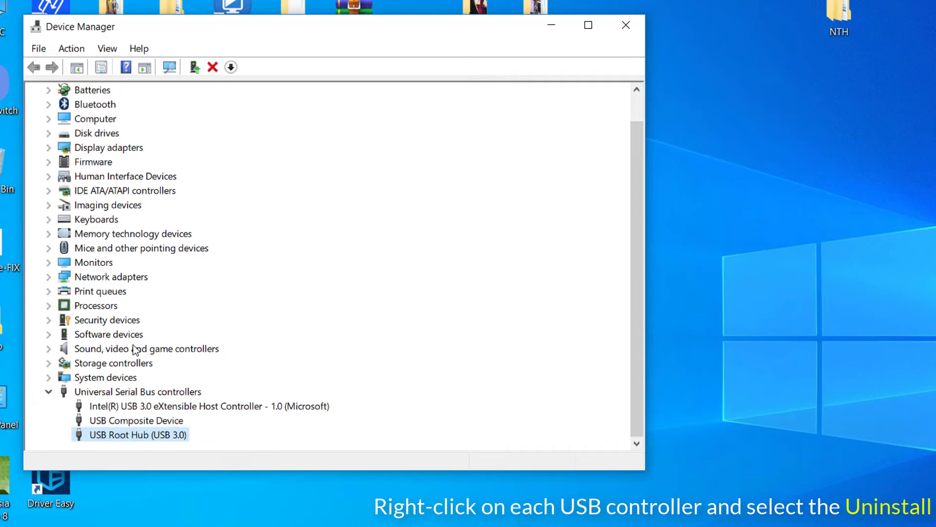
mouse_move(181, 441)
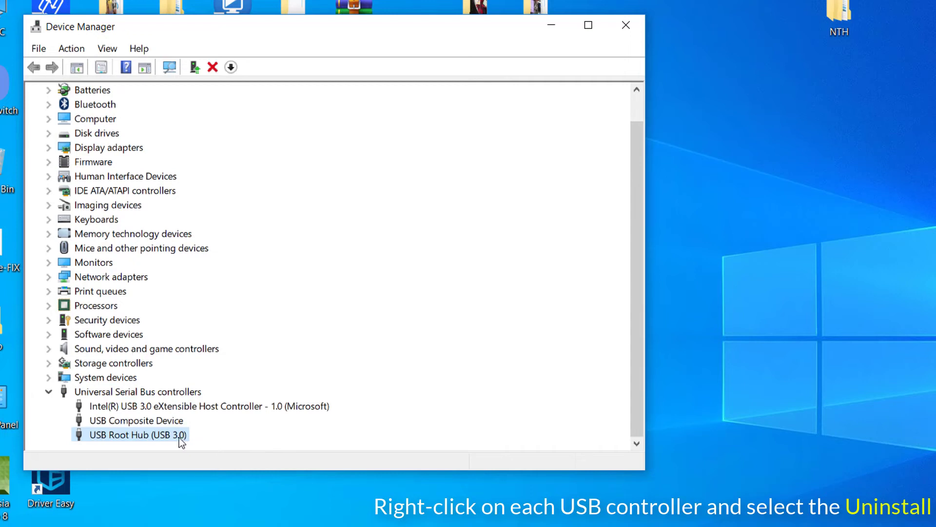
right_click(130, 434)
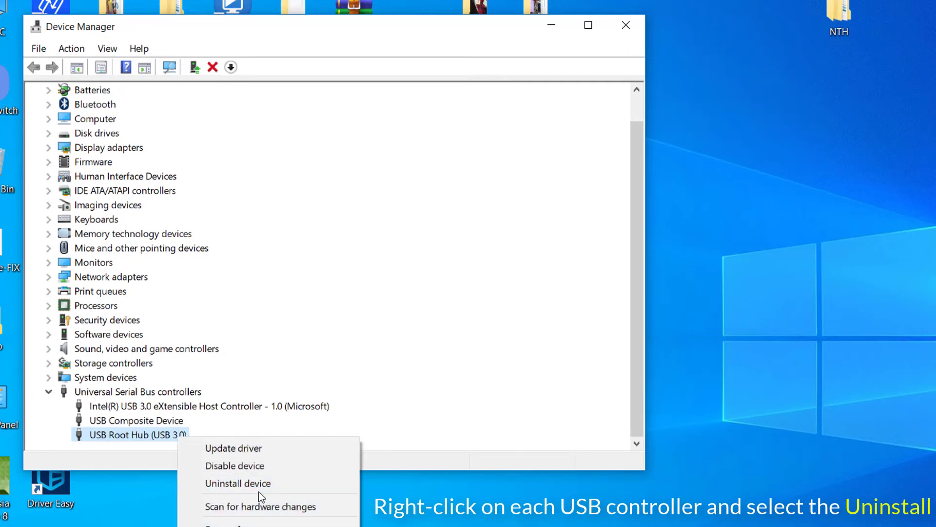
left_click(237, 483)
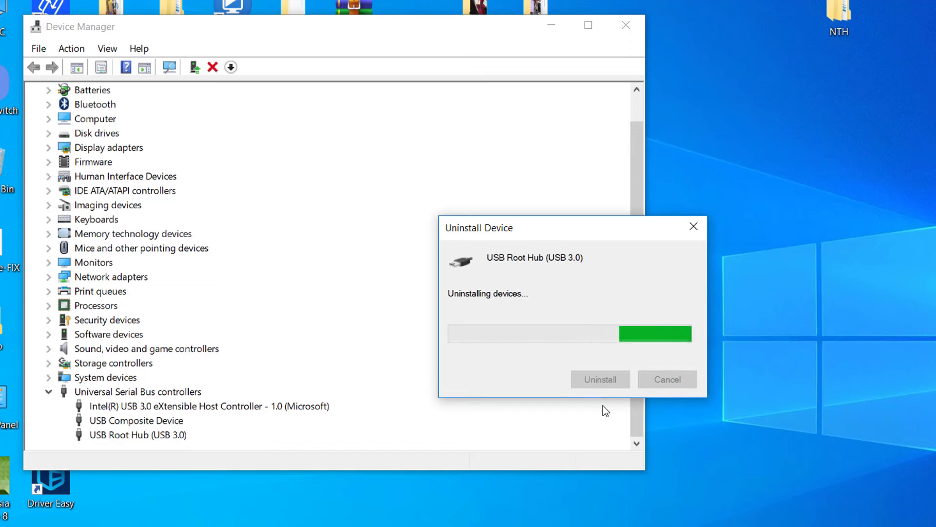
mouse_move(611, 392)
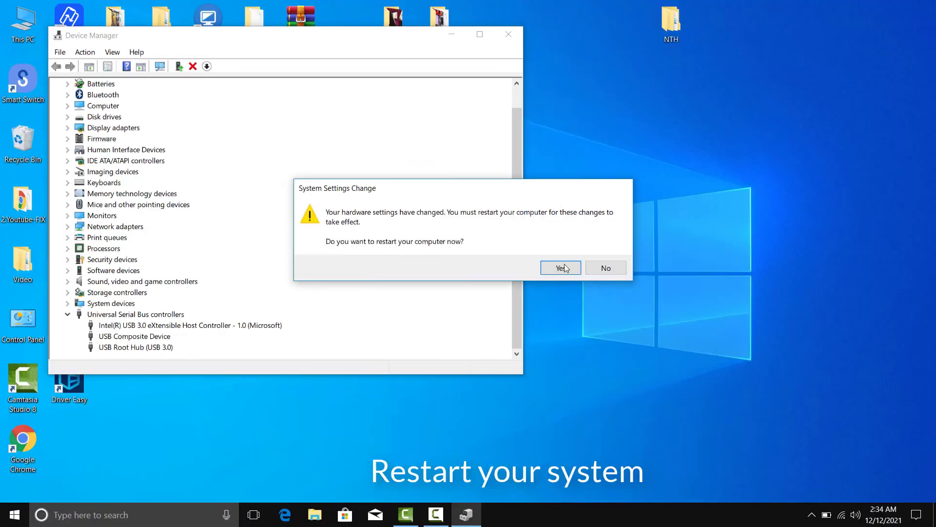
left_click(560, 267)
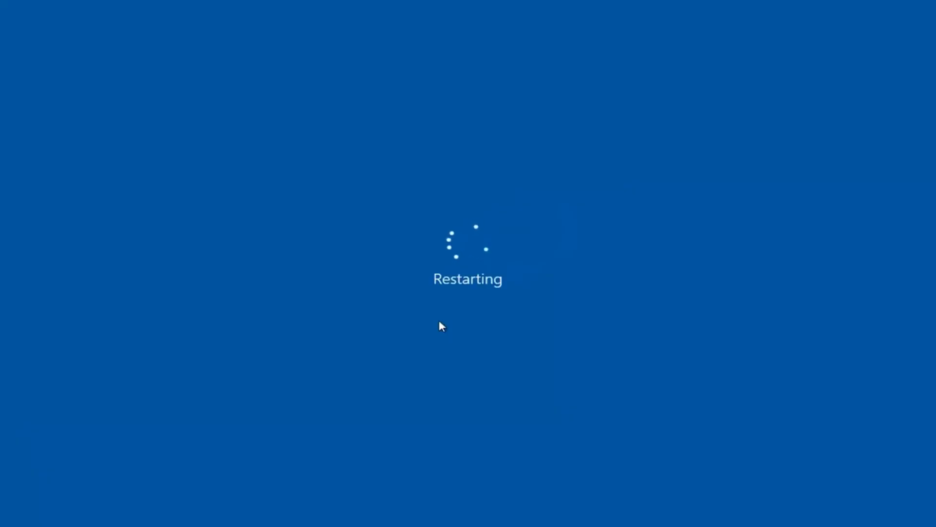